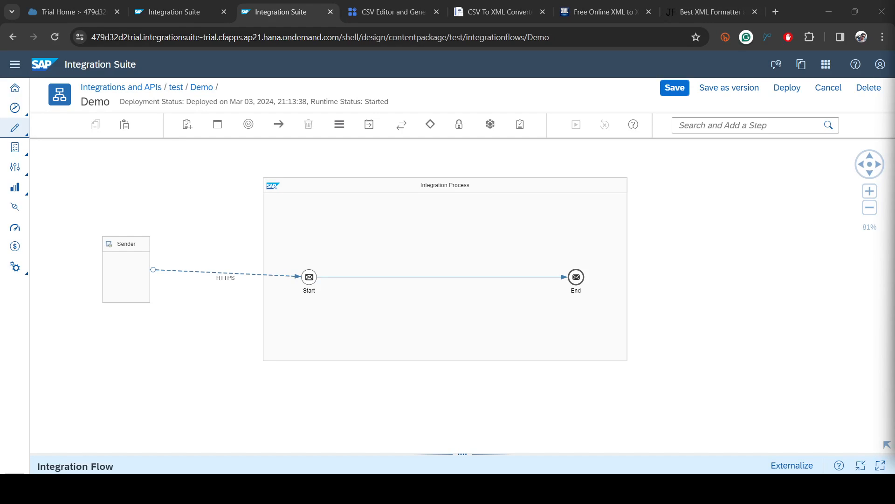
{"action": "mouse_move", "coordinate": [520, 399]}
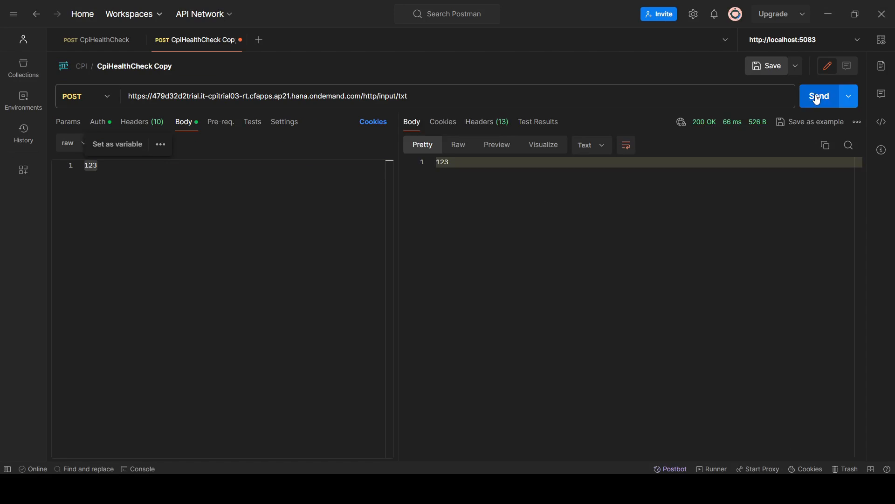
Step: Send the Postman request with body 456, then select TableConvert's Apple item-cost table
{"action": "type", "text": "456"}
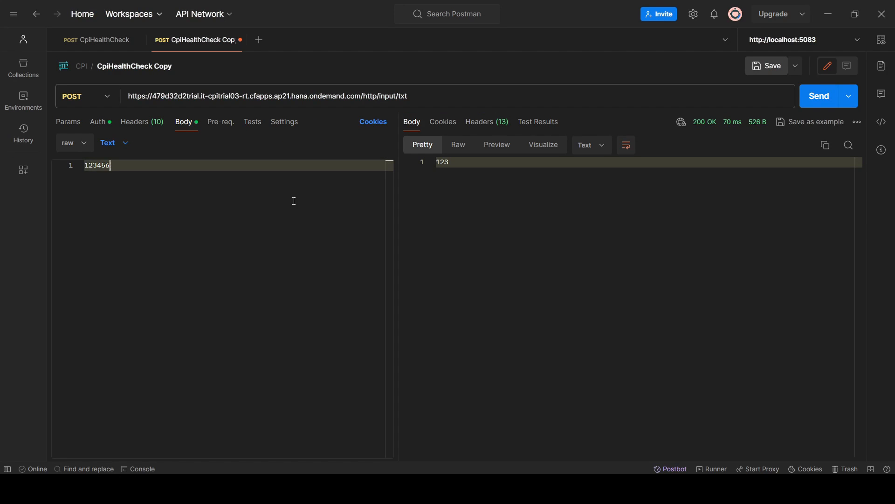
{"action": "left_click", "coordinate": [819, 96]}
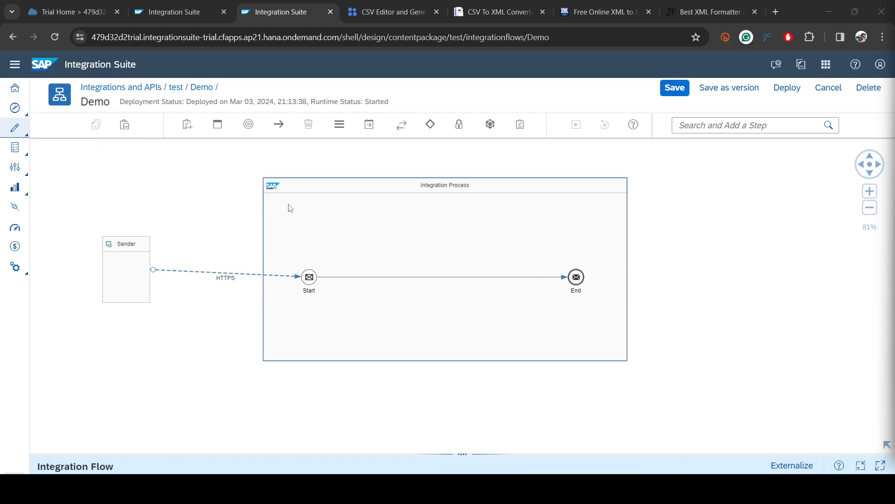
{"action": "mouse_move", "coordinate": [188, 283]}
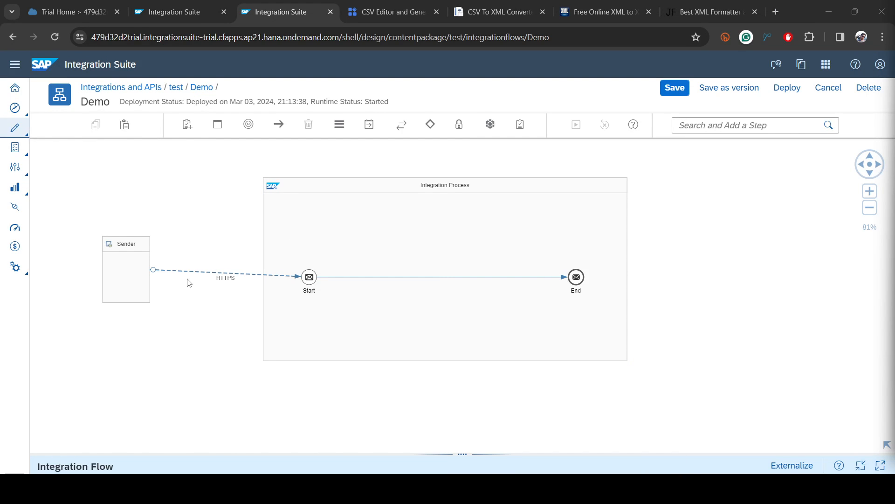
{"action": "left_click", "coordinate": [393, 11]}
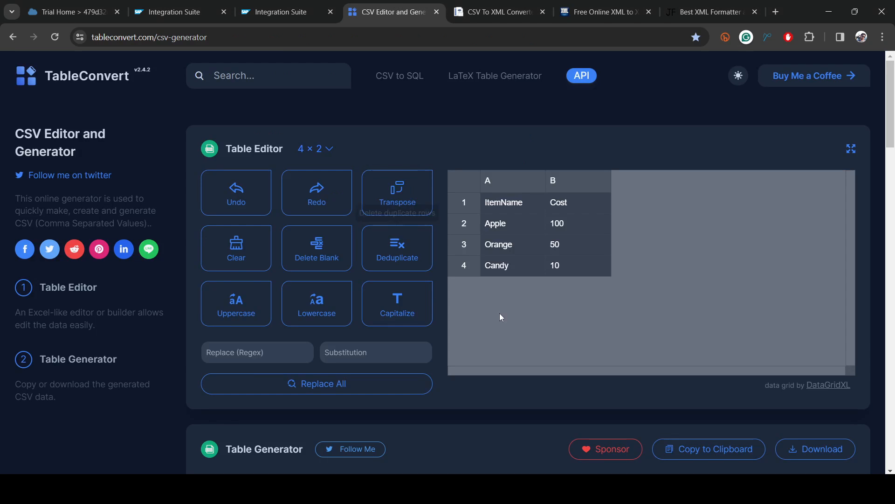
{"action": "left_click", "coordinate": [577, 265]}
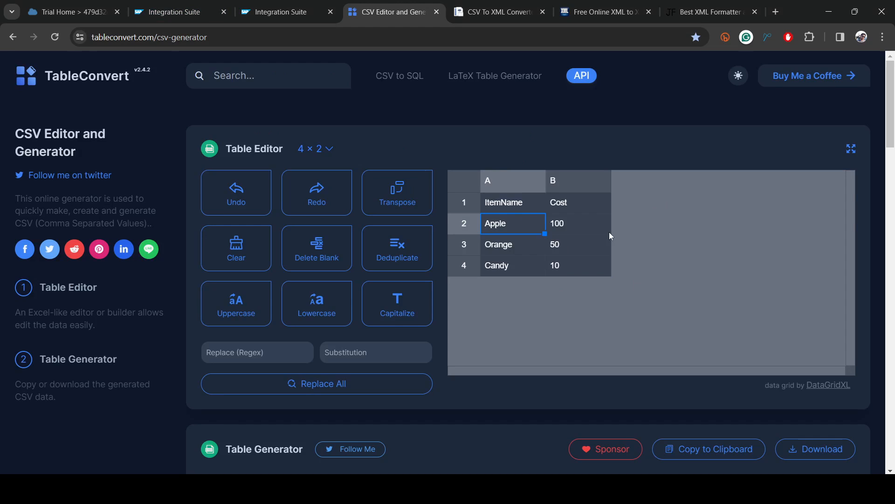
{"action": "mouse_move", "coordinate": [514, 218]}
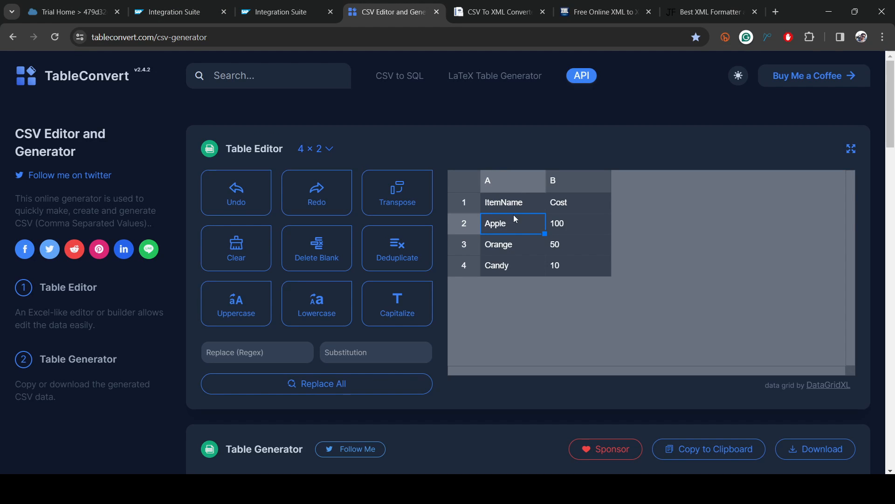
{"action": "mouse_move", "coordinate": [506, 219]}
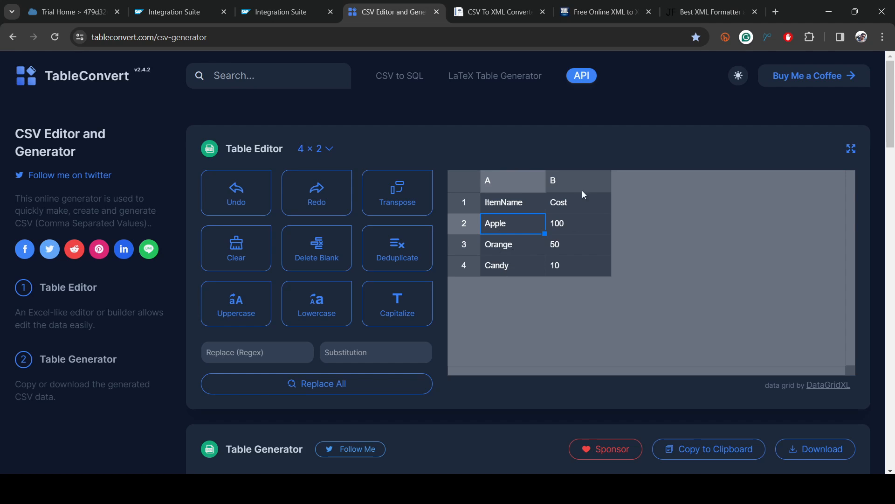
{"action": "mouse_move", "coordinate": [569, 224]}
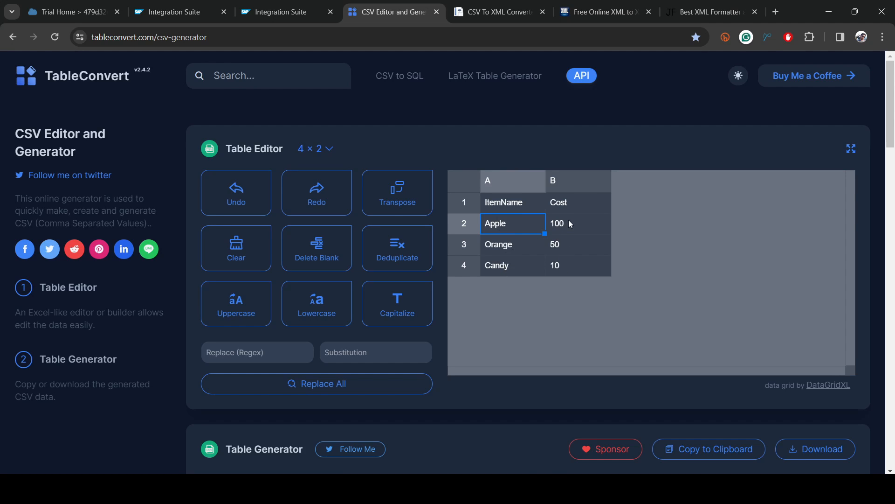
{"action": "scroll", "scroll_direction": "down", "scroll_amount": 3}
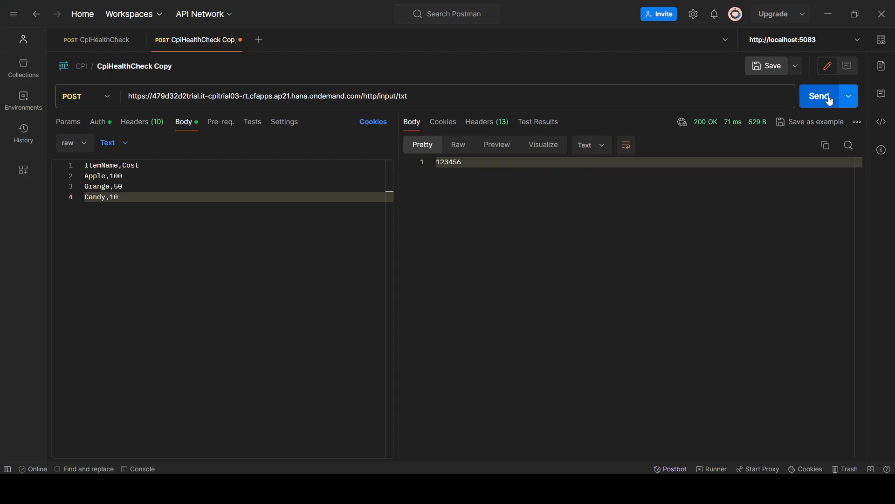
Step: Send the item-cost CSV body from Postman and receive it echoed back
{"action": "left_click", "coordinate": [819, 95]}
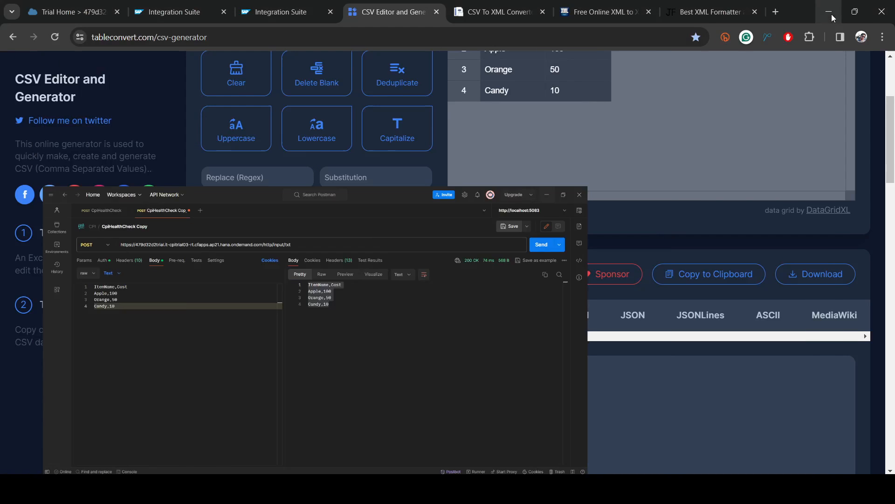
{"action": "left_click", "coordinate": [494, 11]}
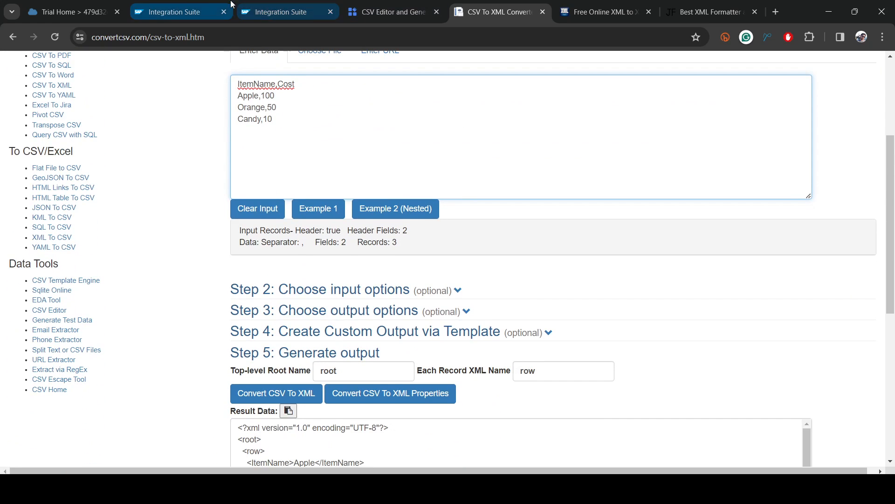
Step: Show the Demo integration flow with Sender, Start and End in Integration Suite
{"action": "left_click", "coordinate": [287, 12]}
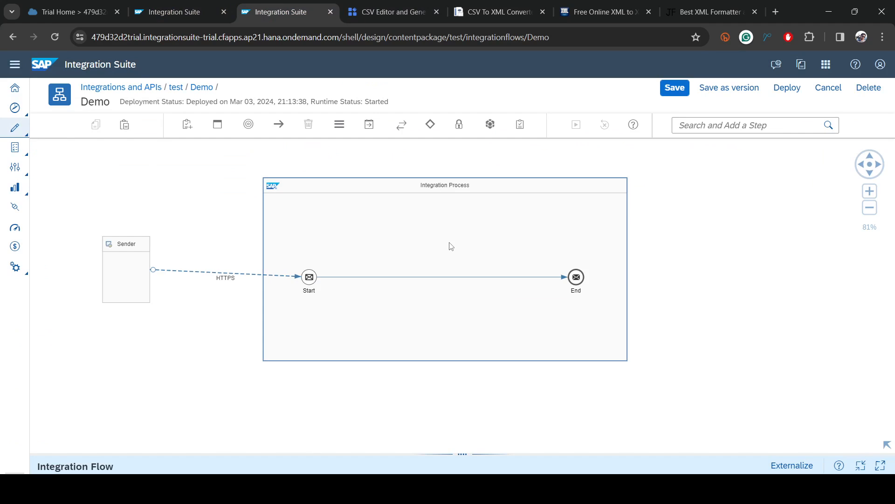
{"action": "mouse_move", "coordinate": [454, 237]}
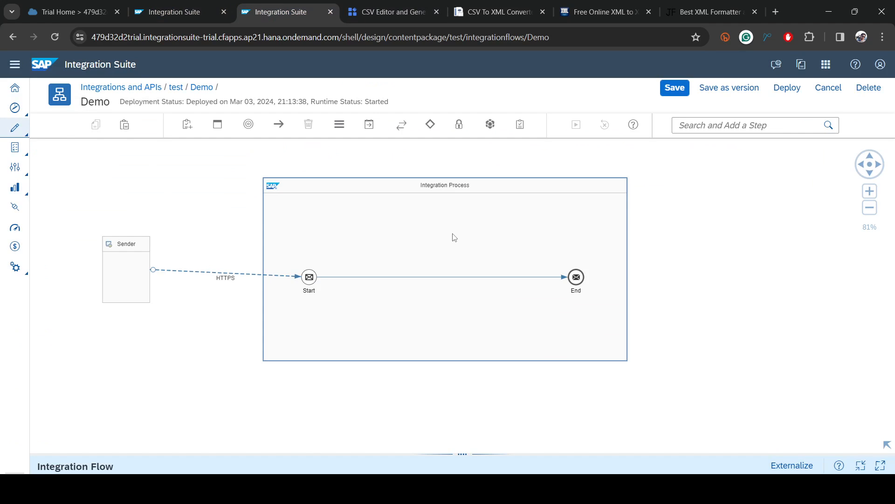
{"action": "mouse_move", "coordinate": [455, 239]}
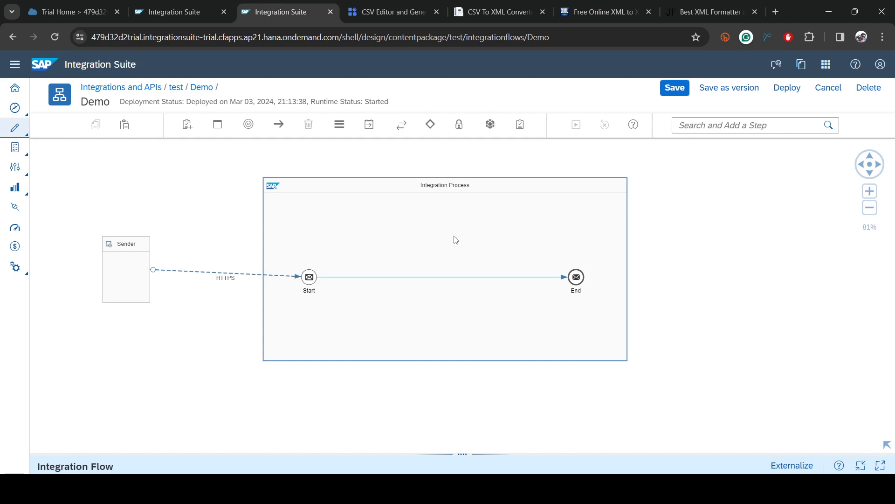
{"action": "mouse_move", "coordinate": [456, 239]}
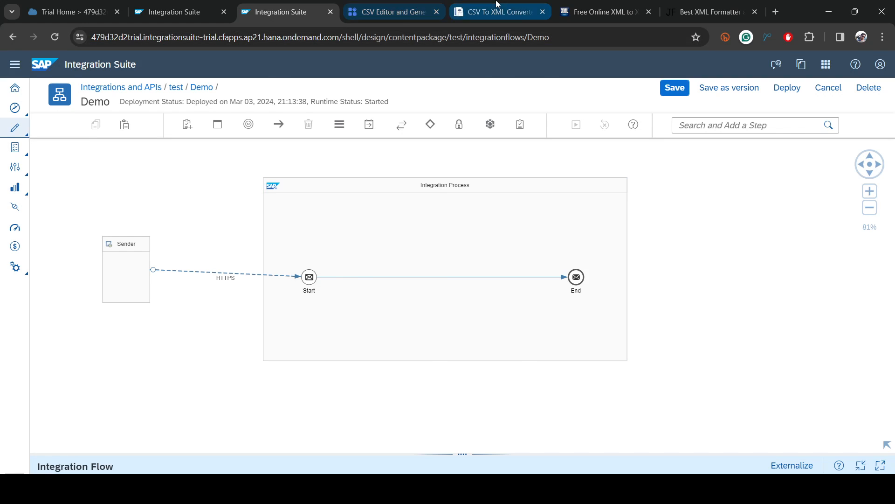
Step: Bring up ConvertCSV's generated root/row XML for the item-cost CSV
{"action": "left_click", "coordinate": [498, 12]}
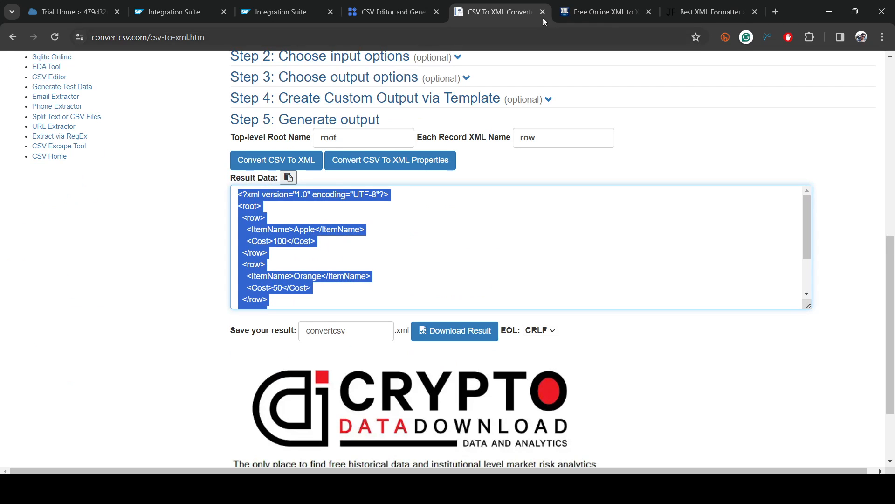
Step: Generate an XSD from the root/row sample XML, typing ItemName as string and Cost as unsignedByte
{"action": "left_click", "coordinate": [602, 11]}
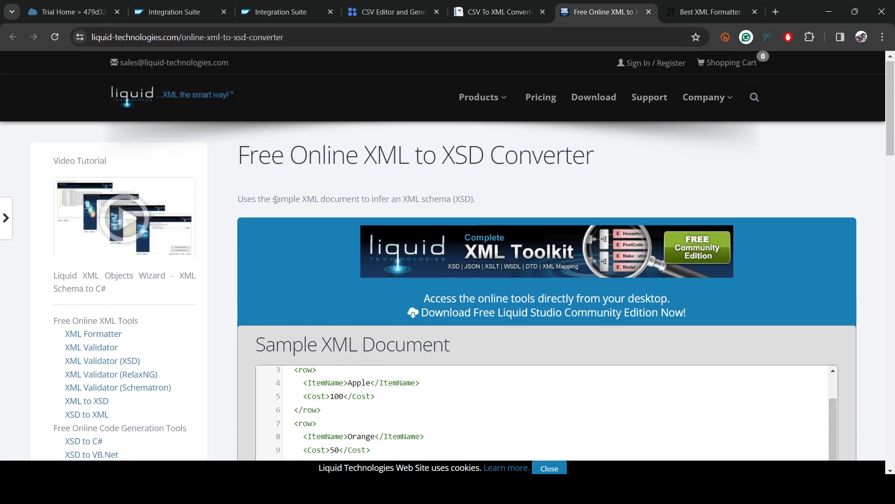
{"action": "scroll", "scroll_direction": "down", "scroll_amount": 3}
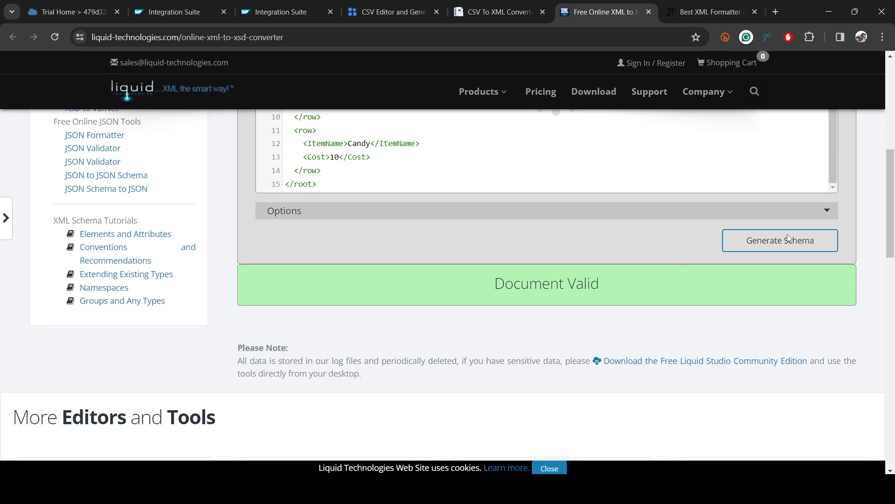
{"action": "left_click", "coordinate": [779, 240]}
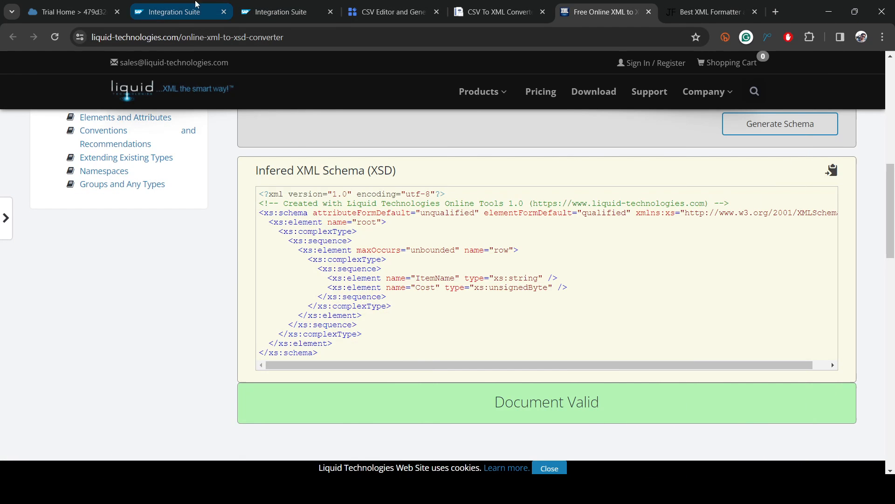
Step: Search 'con' and drop a CSV to XML Converter between Start and End
{"action": "left_click", "coordinate": [287, 12]}
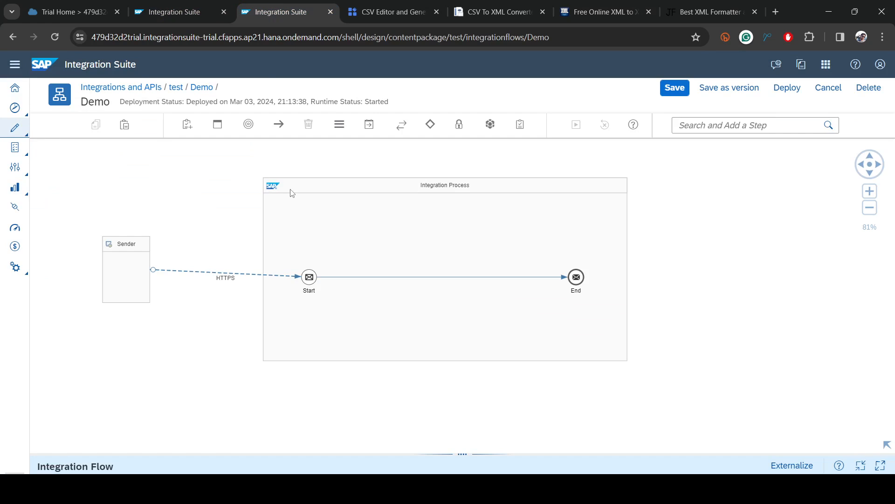
{"action": "left_click", "coordinate": [753, 125]}
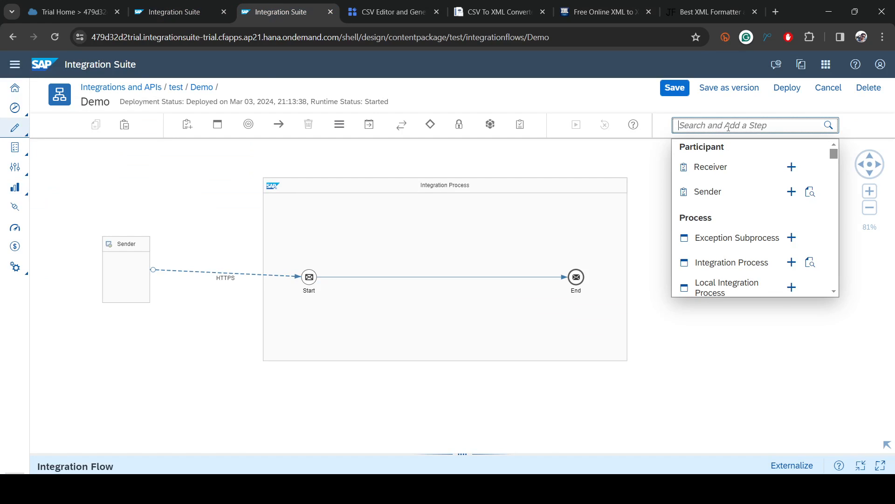
{"action": "type", "text": "o"}
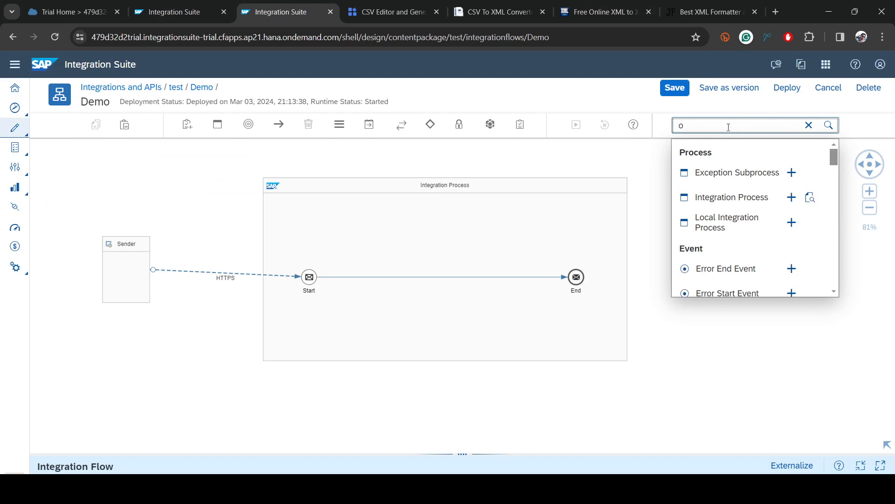
{"action": "type", "text": "con"}
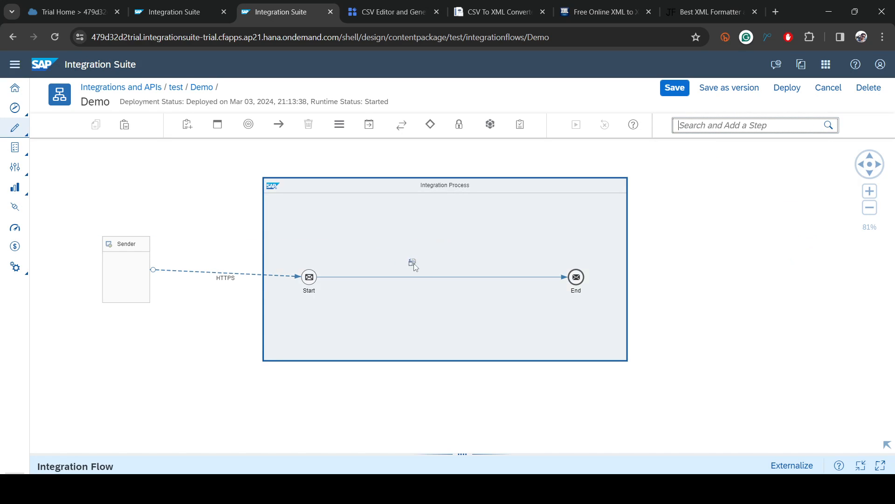
{"action": "left_click", "coordinate": [428, 275]}
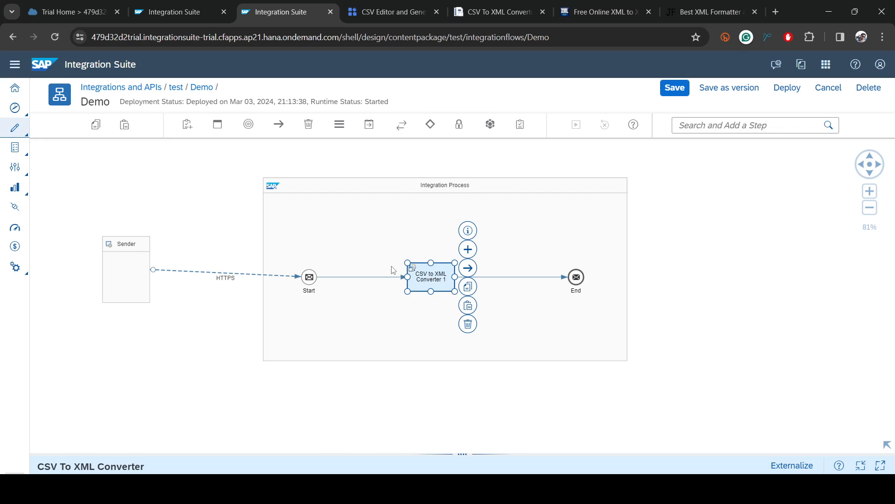
{"action": "left_click_drag", "start_coordinate": [430, 275], "coordinate": [421, 269]}
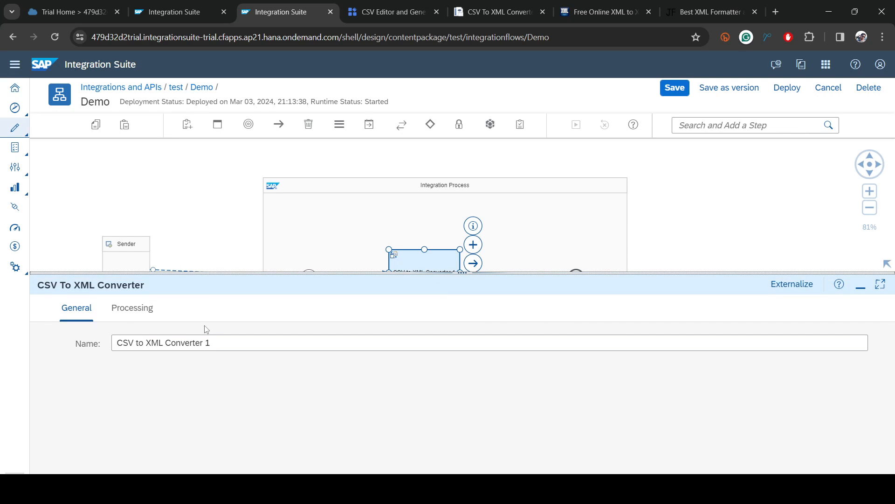
Step: Set the converter's XSD to /xsd/inputXSD.xsd with target element path /root/row
{"action": "left_click", "coordinate": [132, 308]}
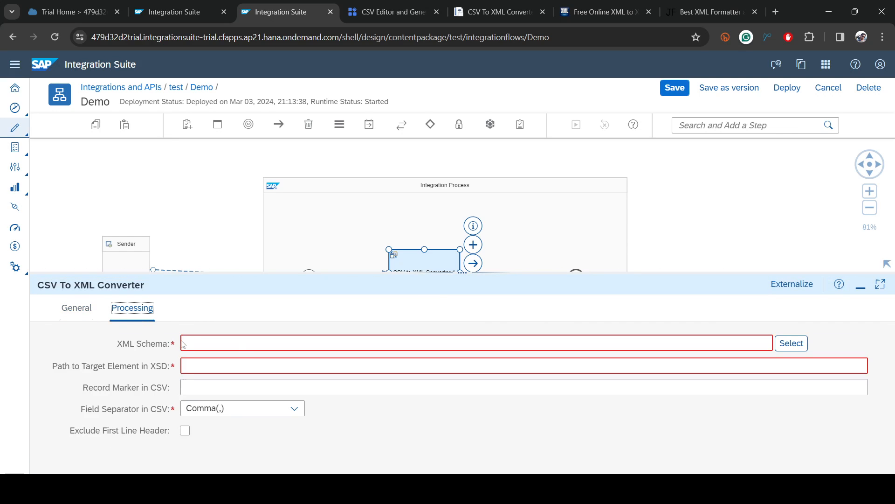
{"action": "left_click", "coordinate": [791, 343]}
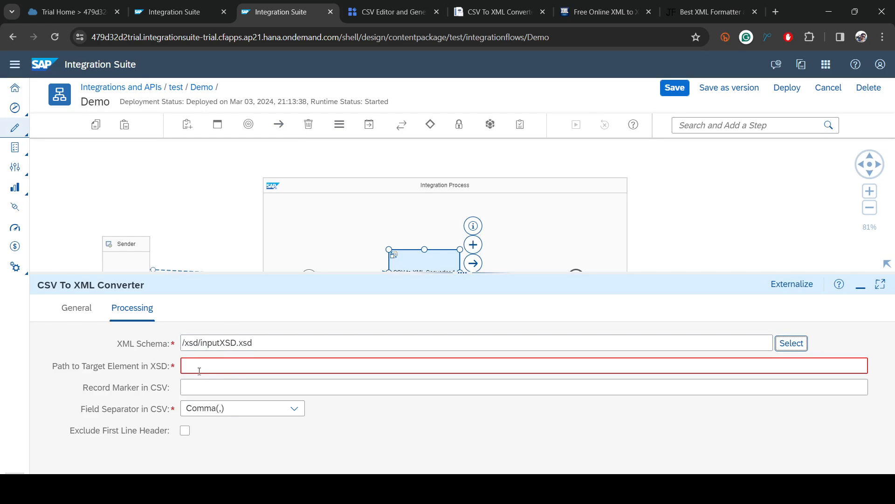
{"action": "left_click", "coordinate": [400, 366]}
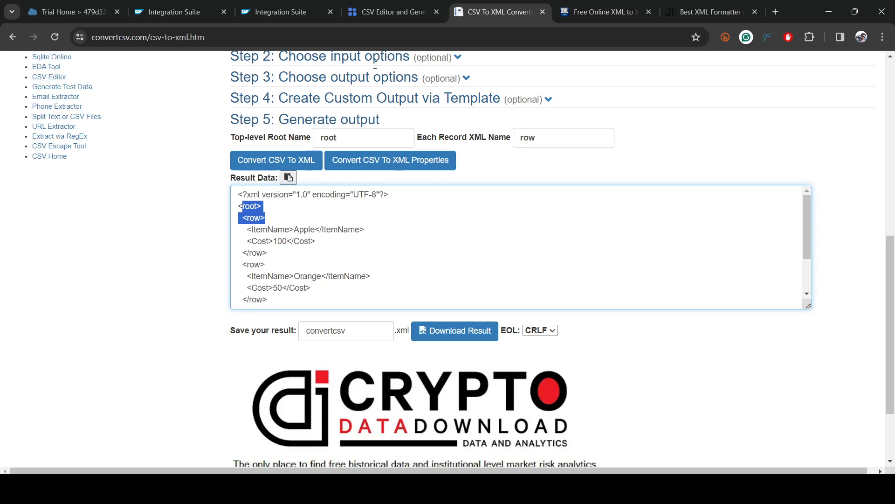
{"action": "left_click", "coordinate": [287, 11]}
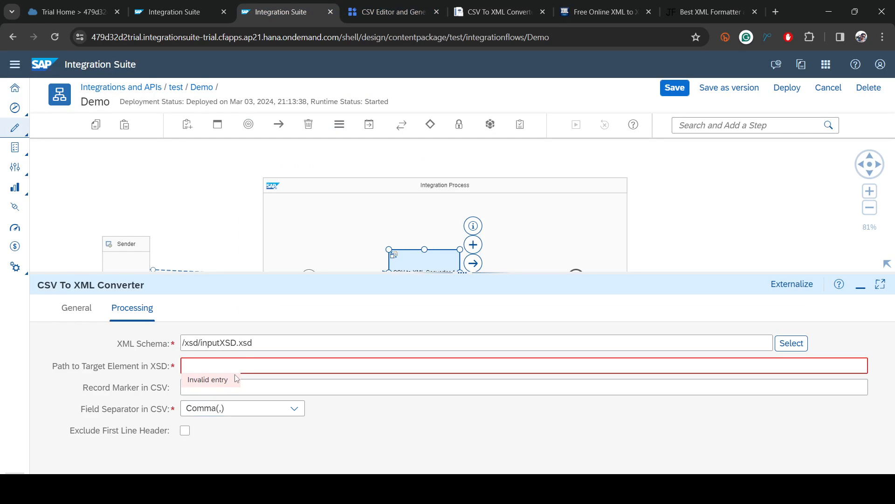
{"action": "type", "text": "/"}
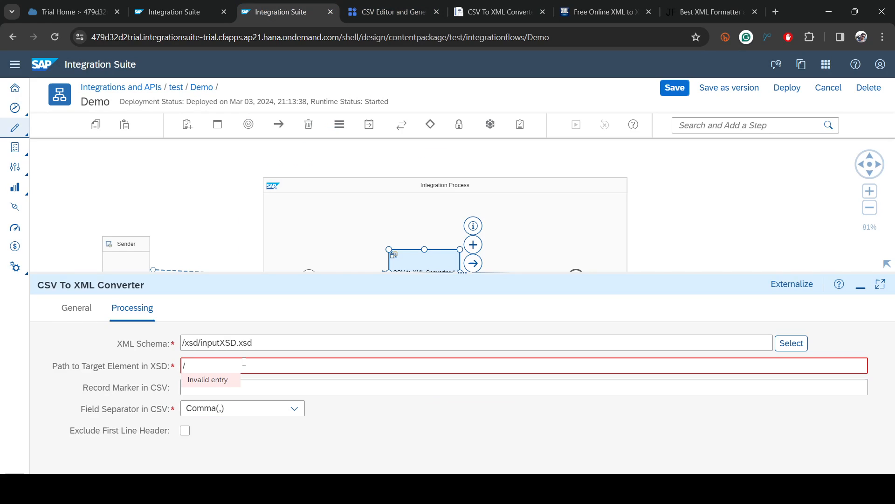
{"action": "type", "text": "root/"}
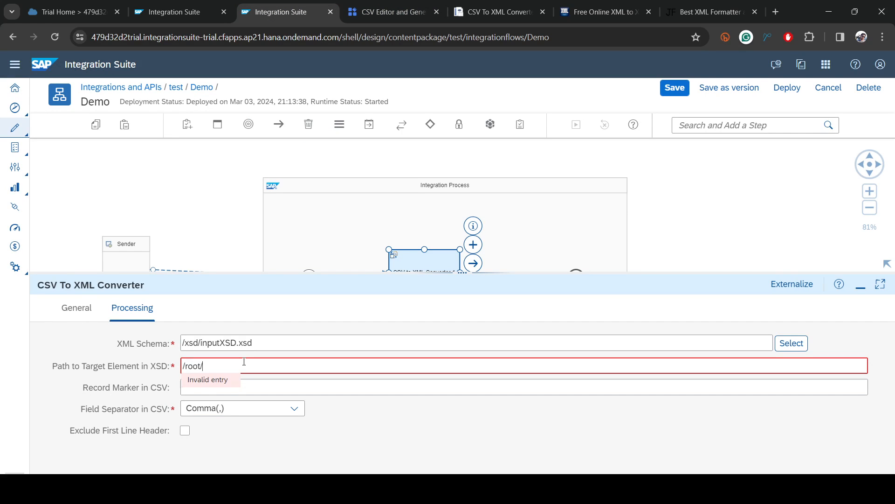
{"action": "type", "text": "row"}
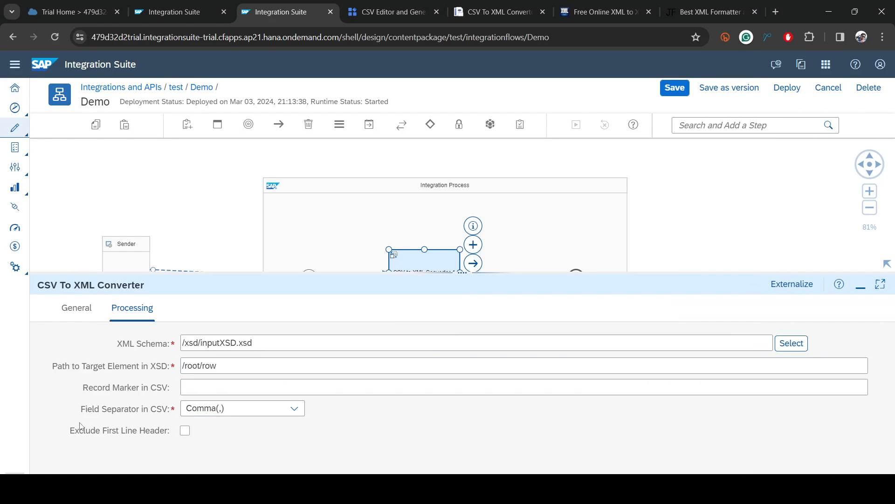
Step: Enable Exclude First Line Header on the converter and save the Demo flow
{"action": "left_click", "coordinate": [185, 430]}
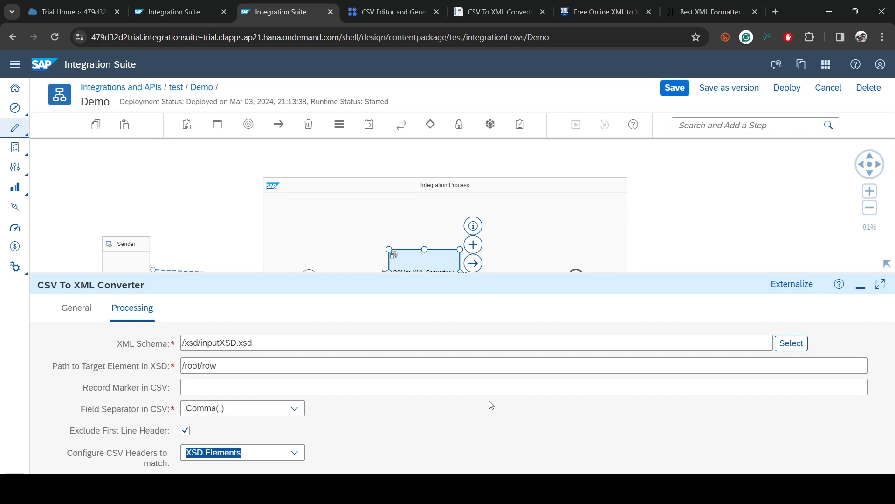
{"action": "left_click", "coordinate": [862, 284]}
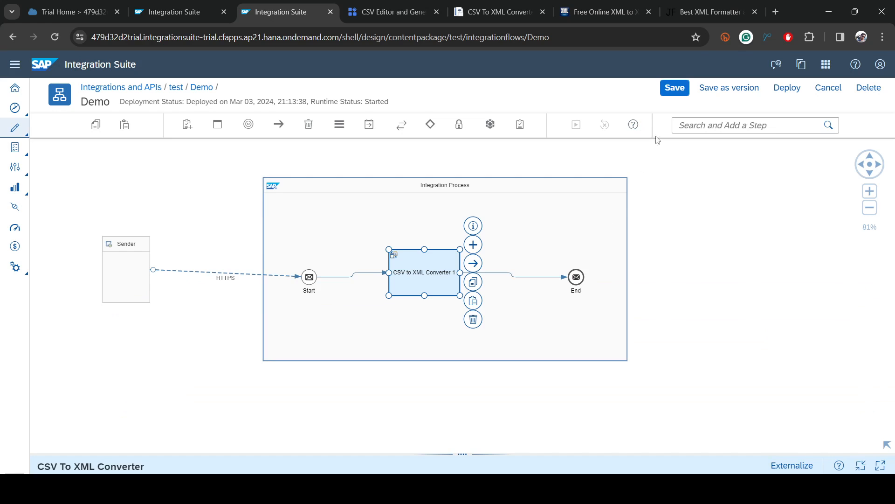
{"action": "left_click", "coordinate": [674, 87]}
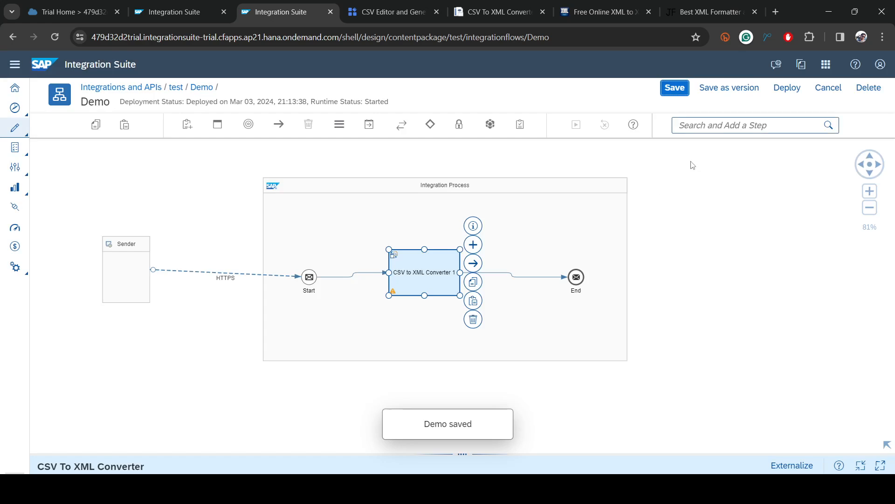
{"action": "mouse_move", "coordinate": [553, 172]}
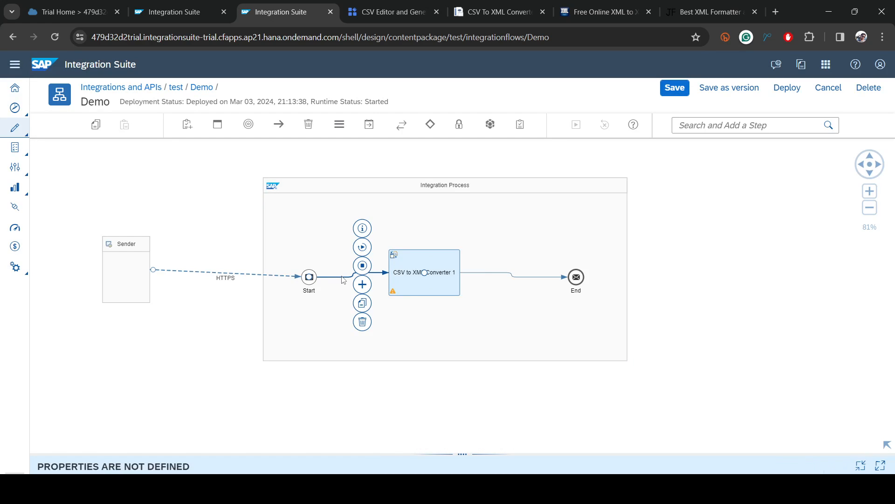
Step: Run a simulation with CSV input and view the XML body with Apple, Orange, Candy rows
{"action": "left_click", "coordinate": [484, 289]}
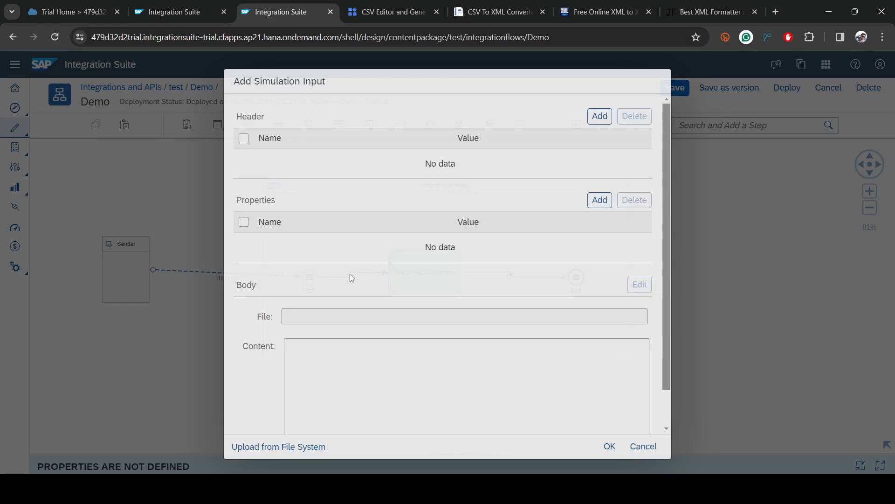
{"action": "left_click", "coordinate": [609, 446]}
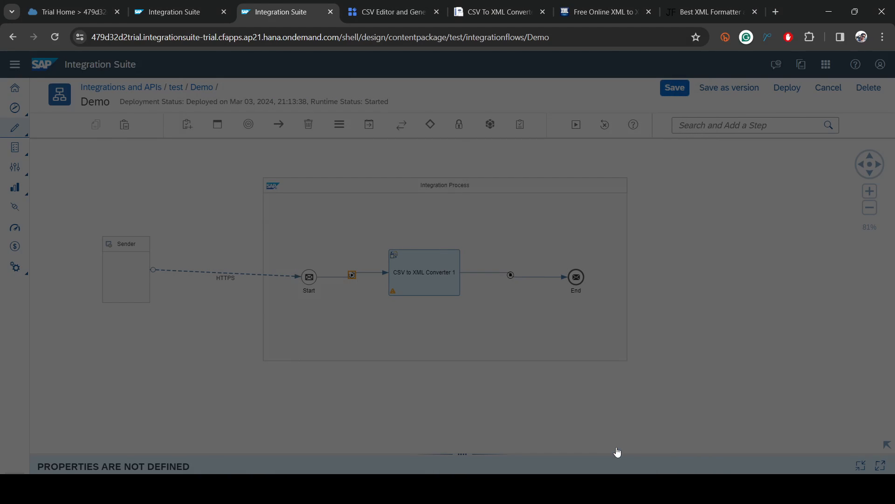
{"action": "left_click", "coordinate": [575, 124]}
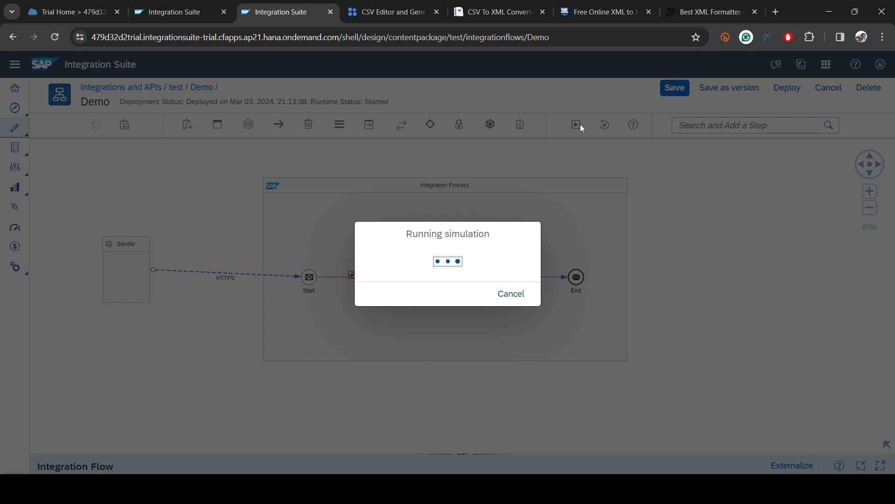
{"action": "mouse_move", "coordinate": [404, 254]}
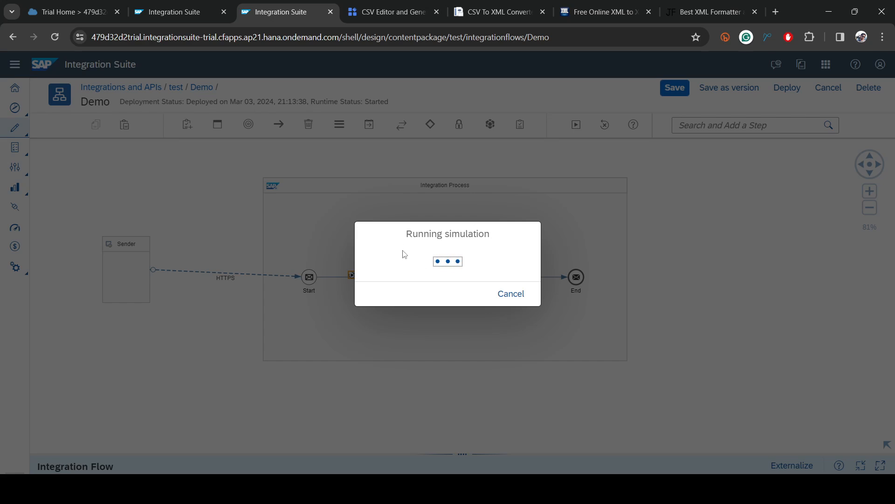
{"action": "mouse_move", "coordinate": [405, 231]}
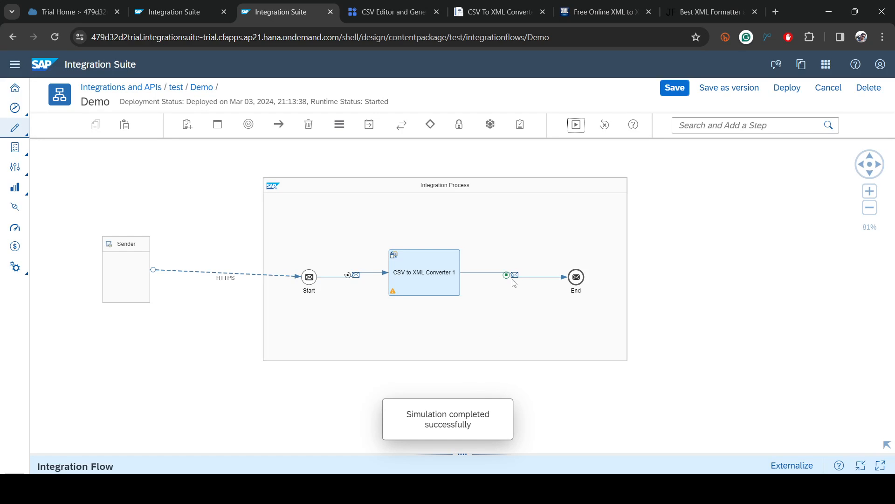
{"action": "left_click", "coordinate": [513, 275]}
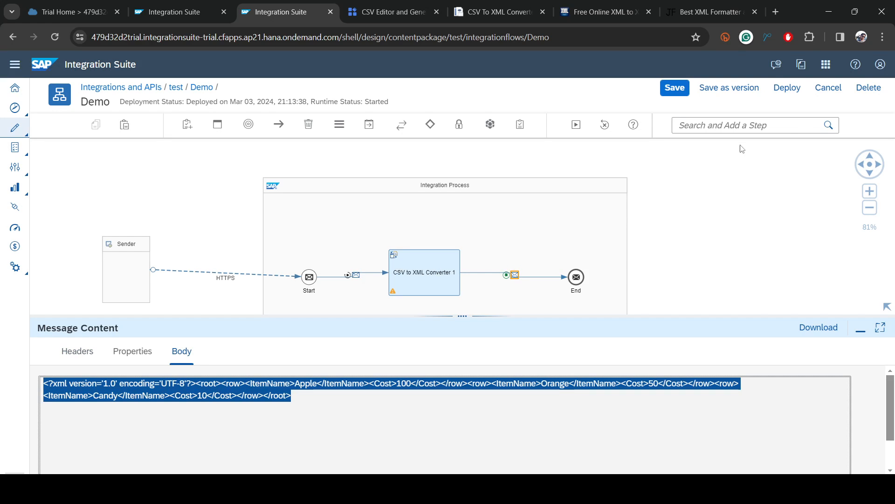
Step: Beautify the simulated XML into indented root and row elements on jsonformatter.org
{"action": "left_click", "coordinate": [710, 11]}
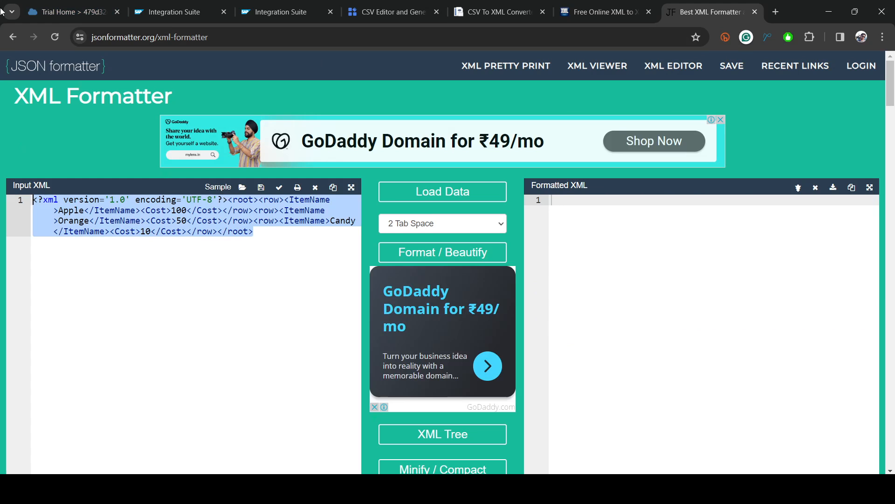
{"action": "left_click", "coordinate": [442, 252]}
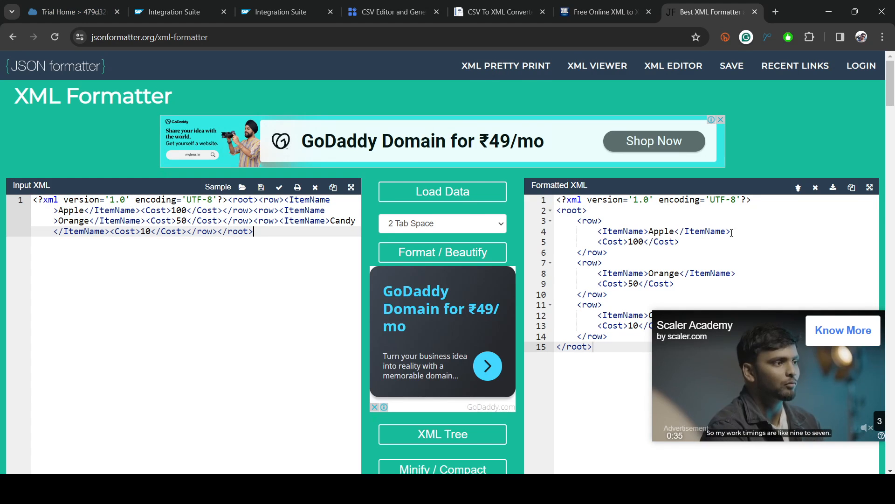
{"action": "scroll", "scroll_direction": "down", "scroll_amount": 3}
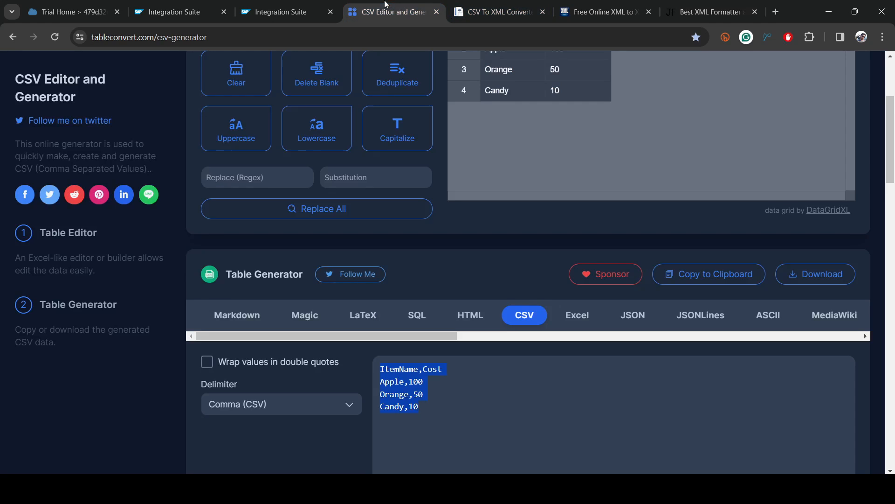
{"action": "left_click", "coordinate": [287, 11]}
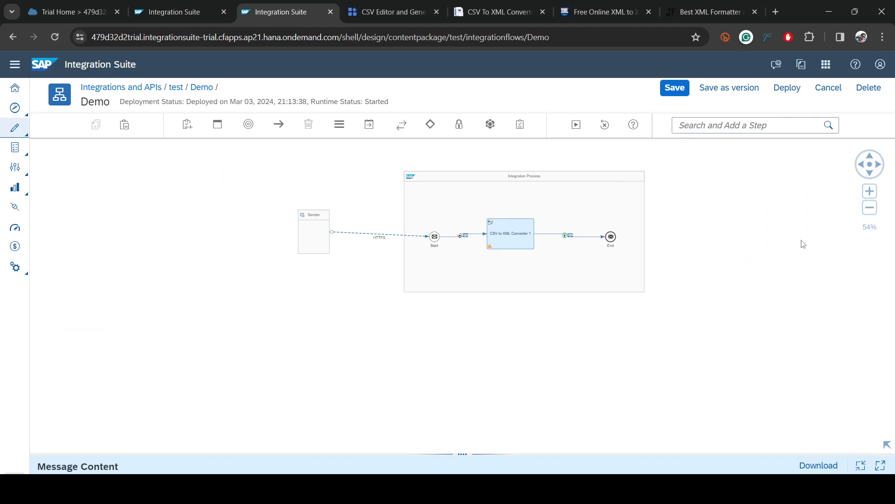
Step: Deploy the updated Demo flow to the Cloud Integration runtime profile, confirming with Yes
{"action": "left_click", "coordinate": [786, 87]}
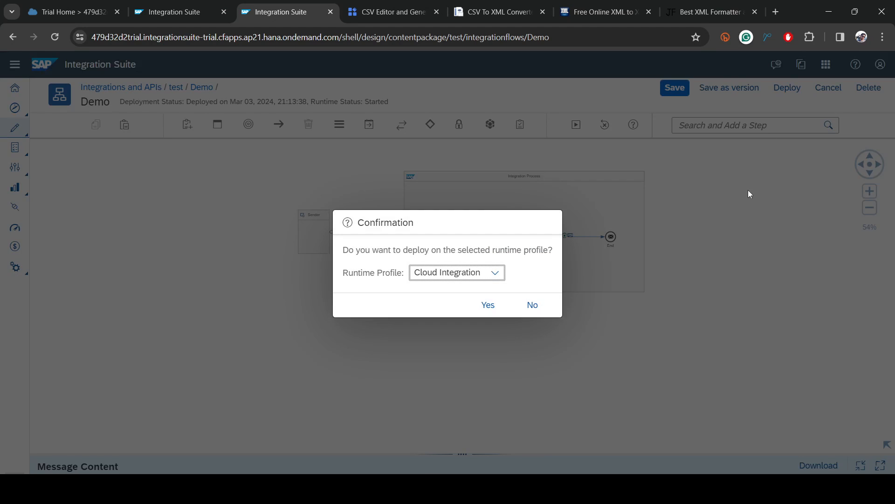
{"action": "left_click", "coordinate": [487, 304]}
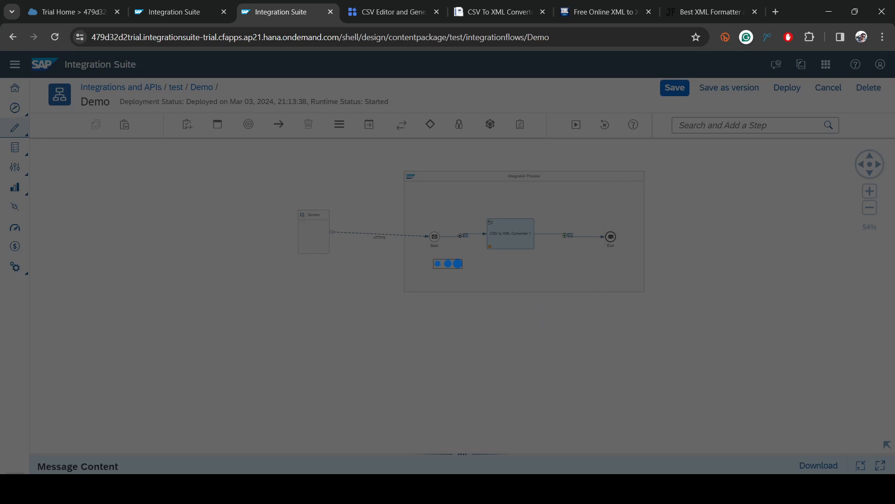
{"action": "left_click", "coordinate": [786, 87]}
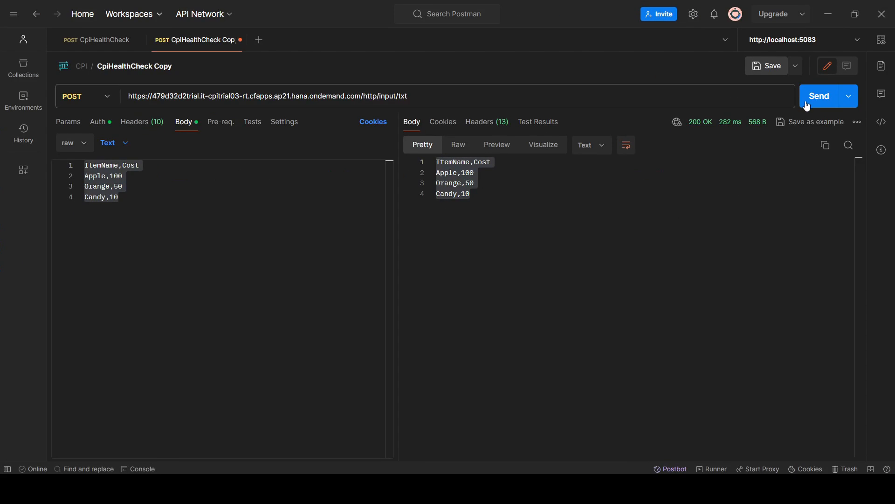
Step: POST the Apple, Orange and Candy CSV and view the response formatted as XML
{"action": "left_click", "coordinate": [818, 95]}
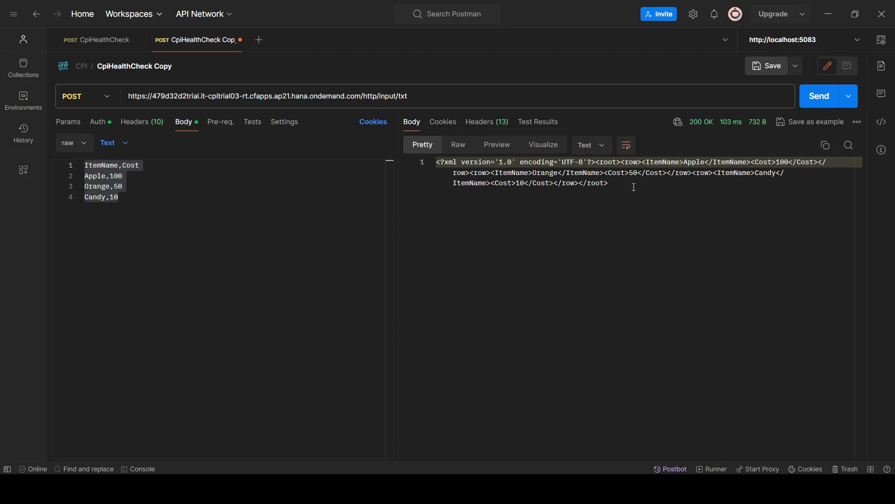
{"action": "left_click", "coordinate": [591, 145]}
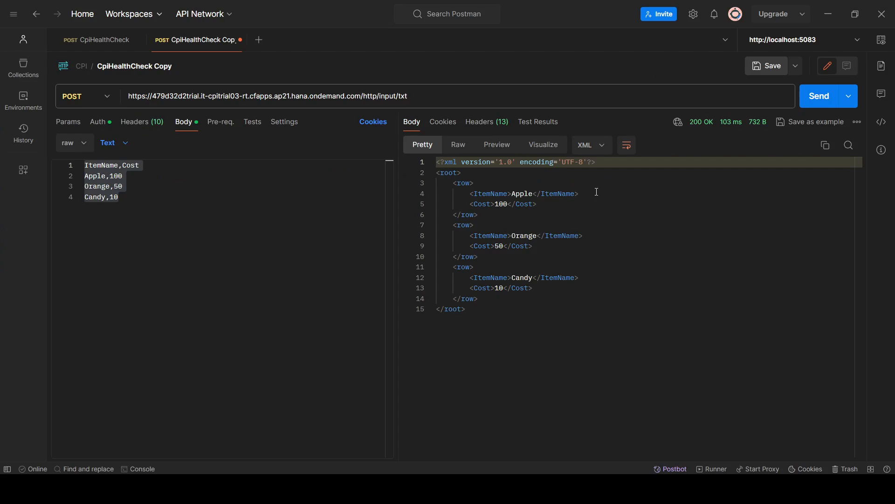